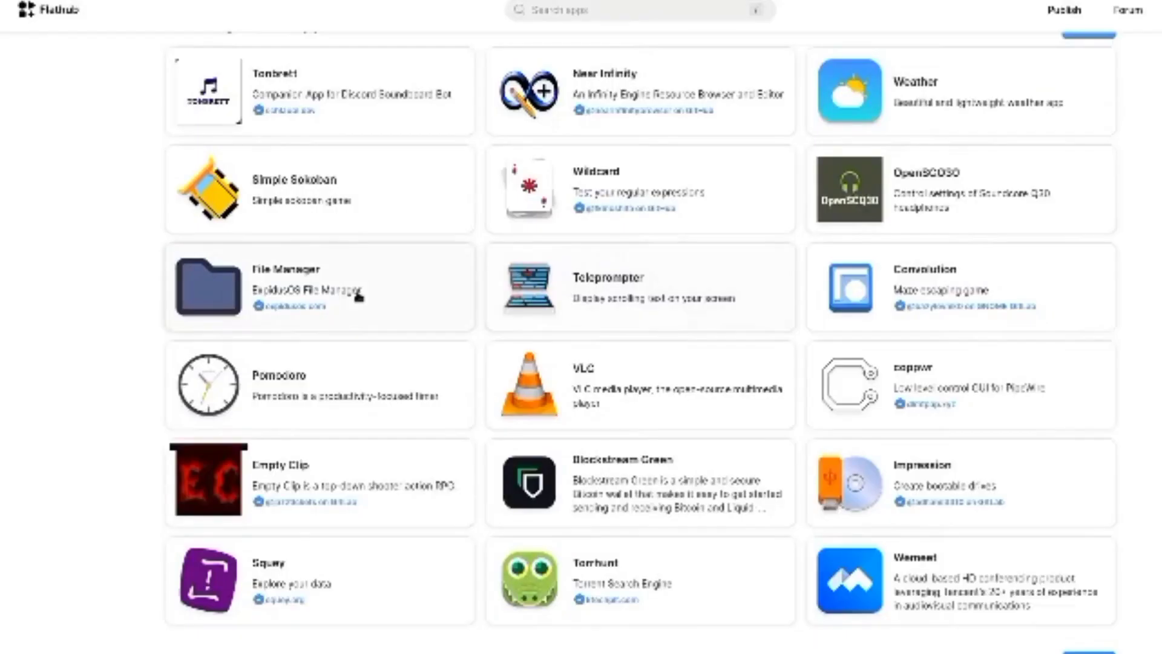
Adjust the display settings and confirm Keep Changes so they do not revert.
scroll("down", 3)
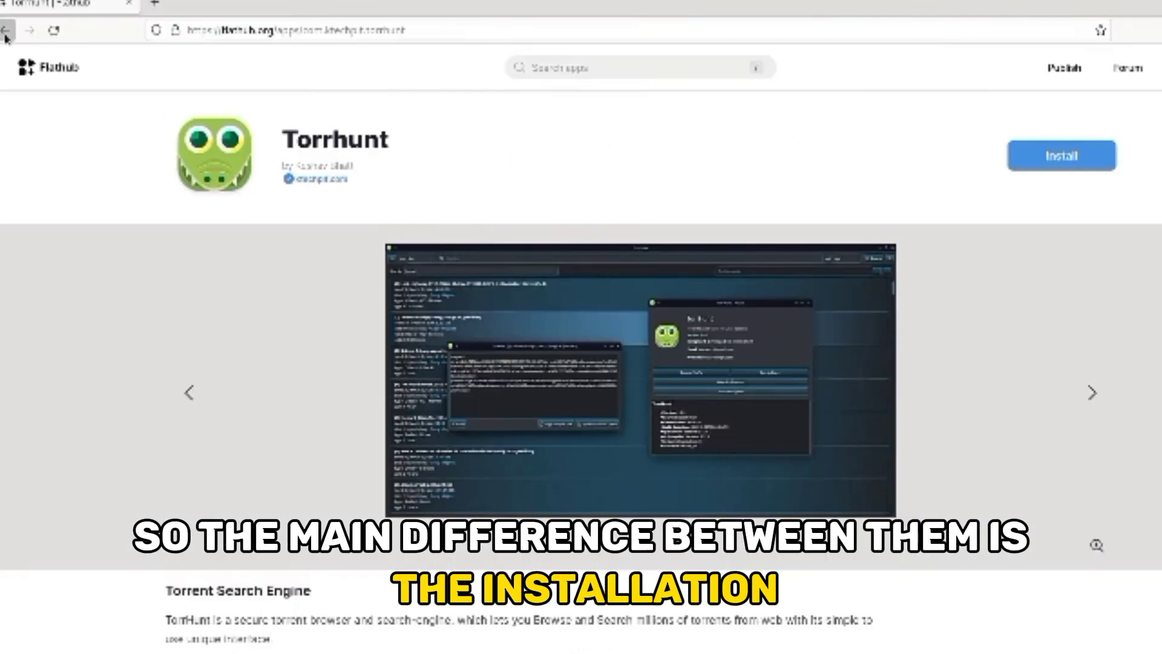
left_click(6, 30)
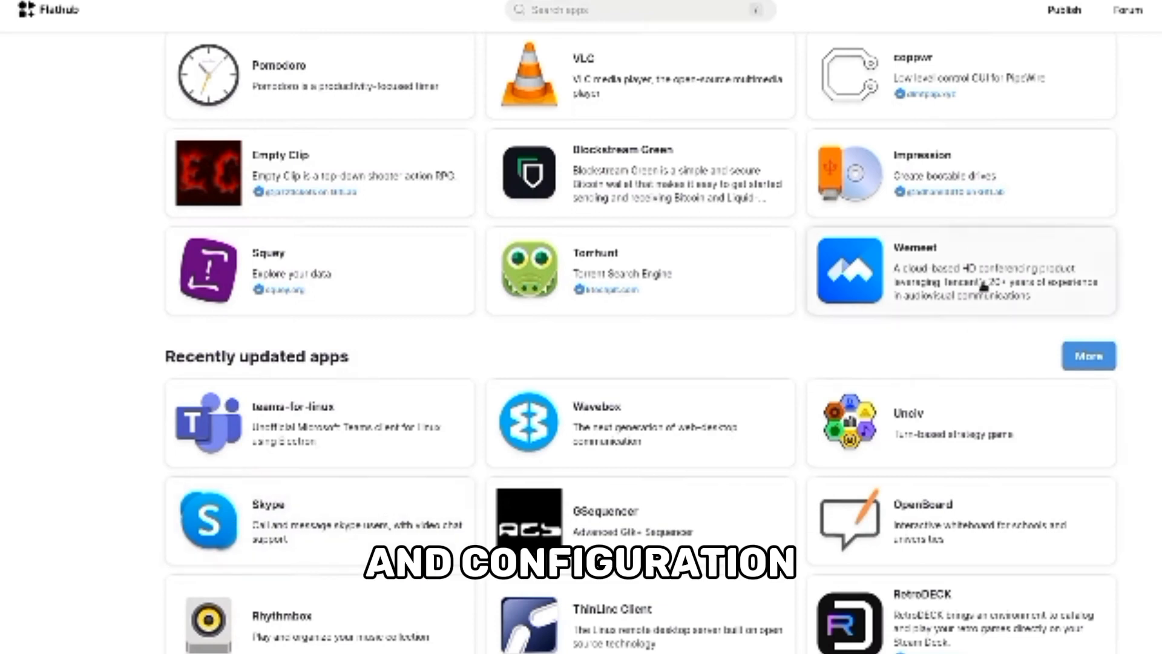
left_click(960, 270)
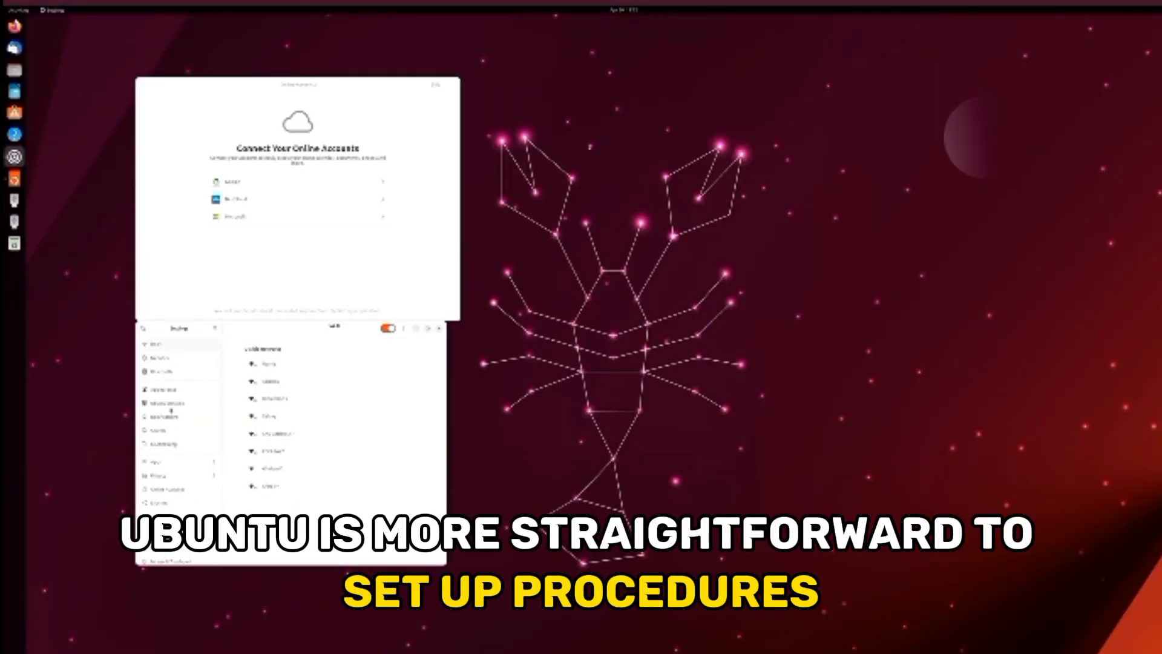
scroll("down", 3)
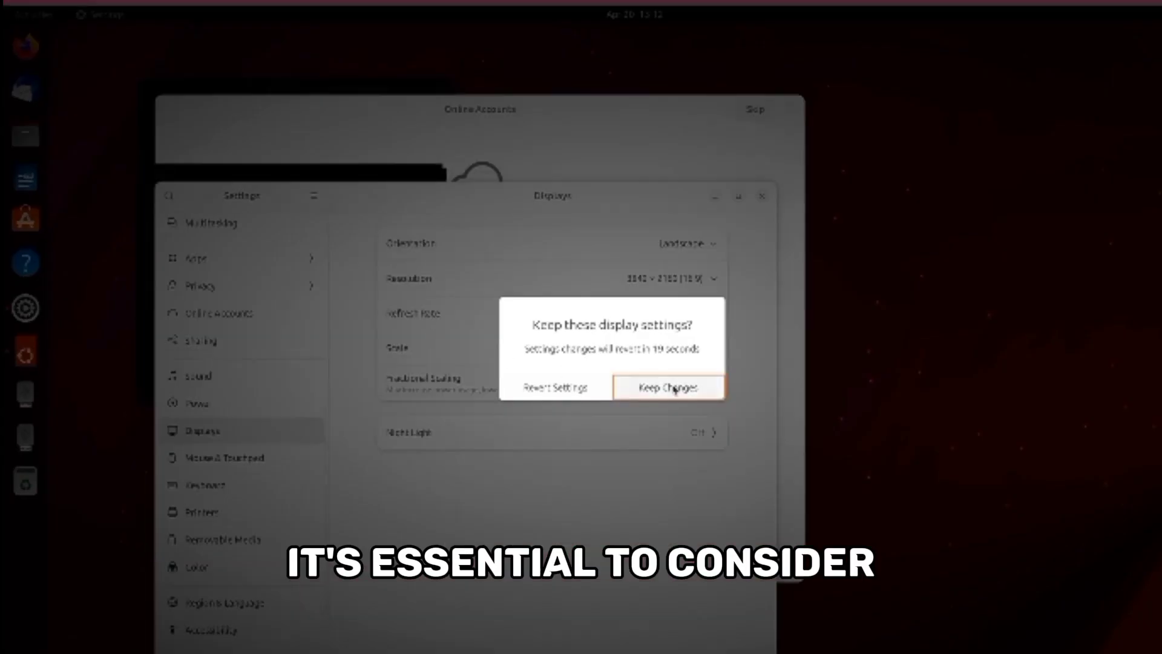
left_click(668, 388)
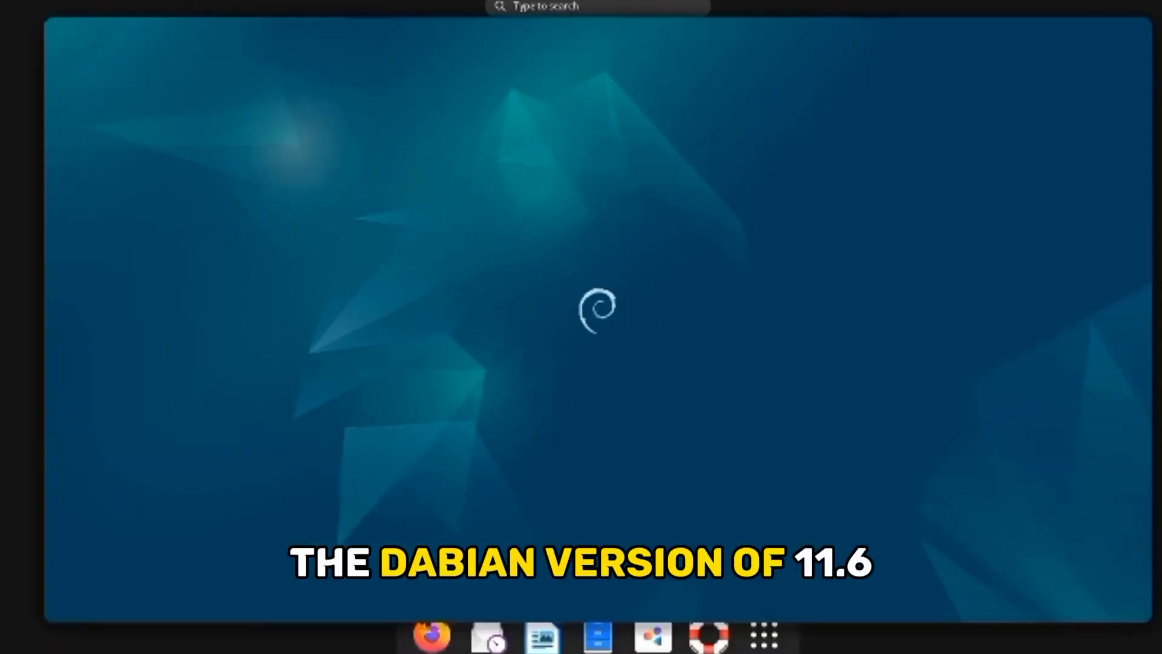
Show the grid of all installed applications from the Activities dash.
left_click(764, 633)
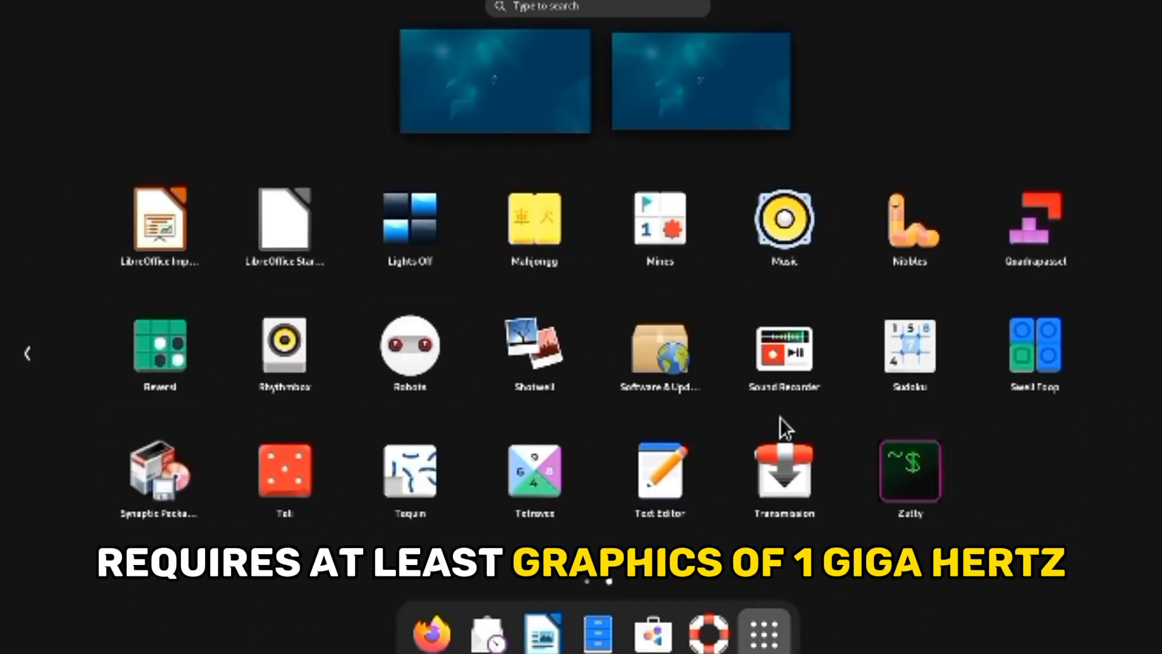
left_click(660, 353)
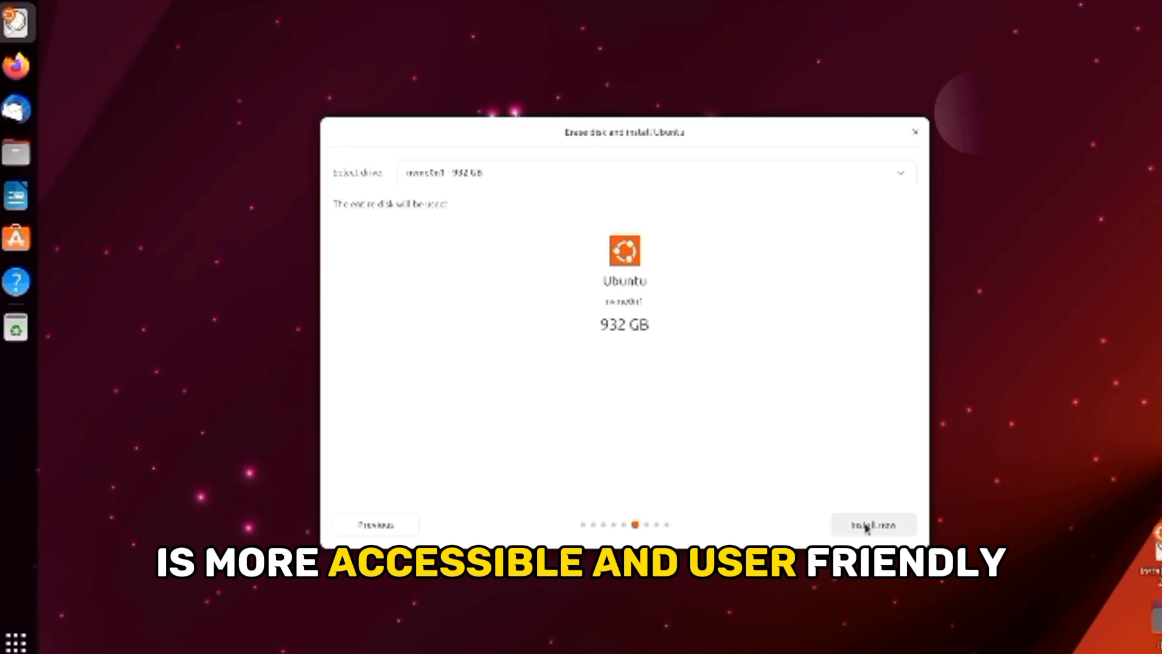
left_click(873, 524)
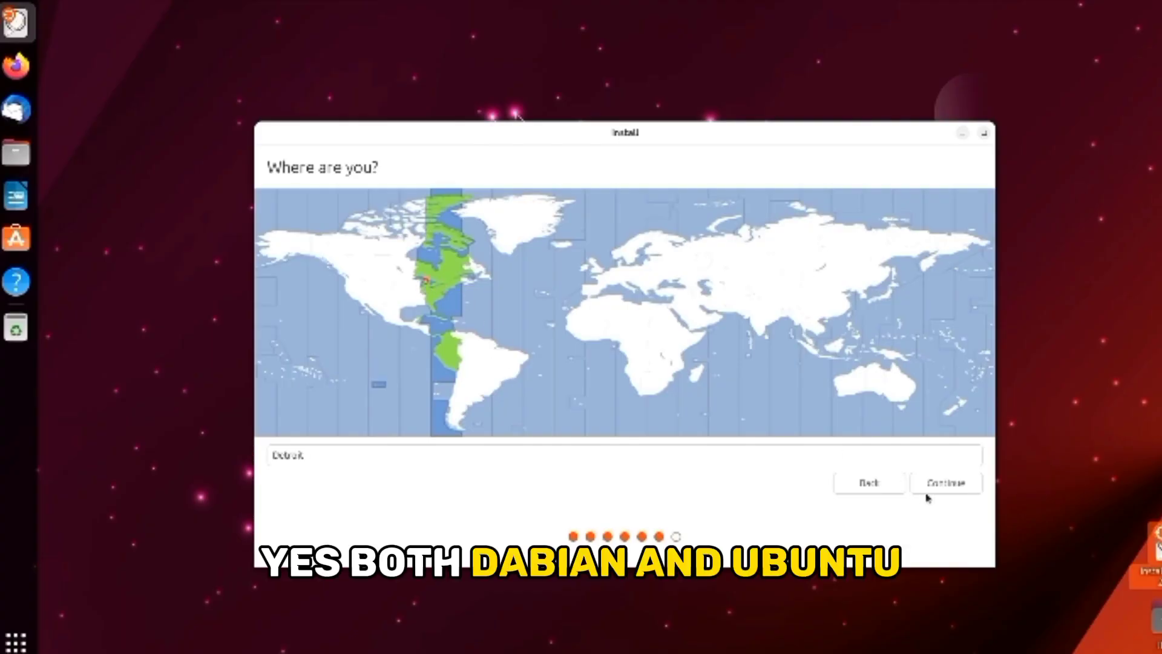
left_click(946, 483)
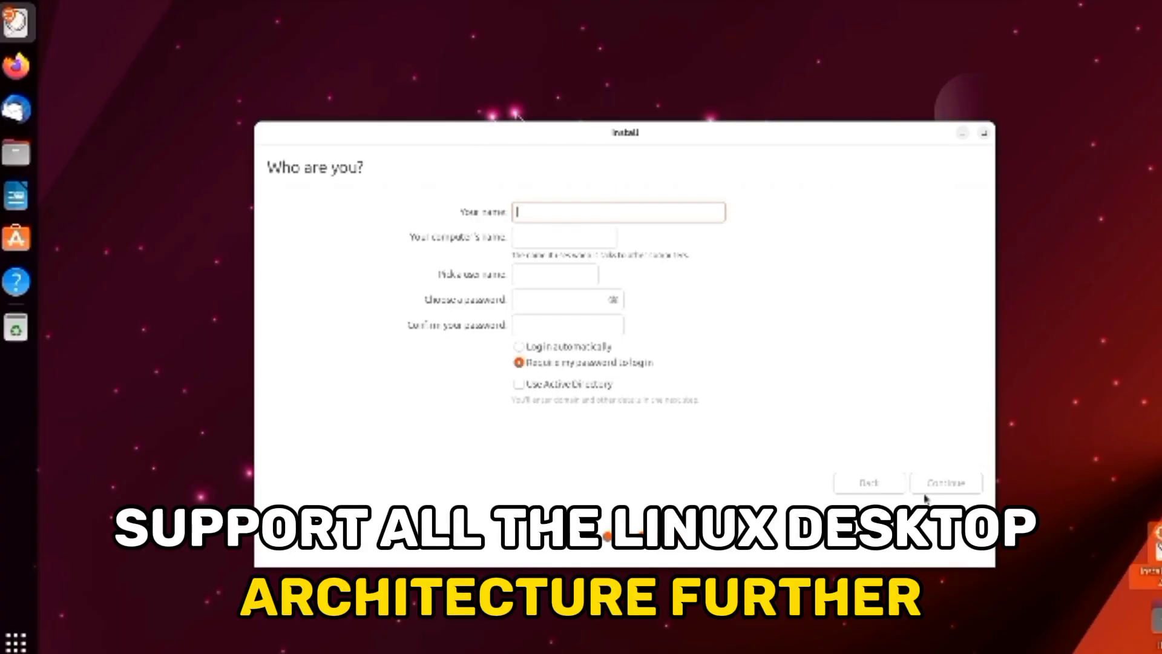
type("jay")
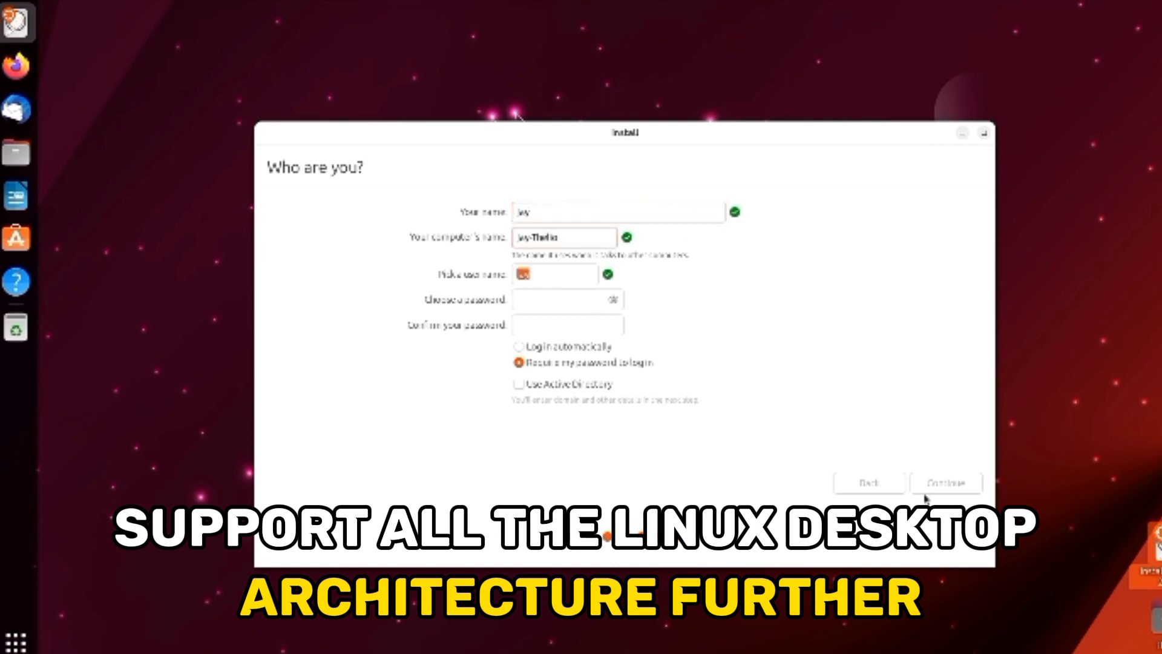
type("password")
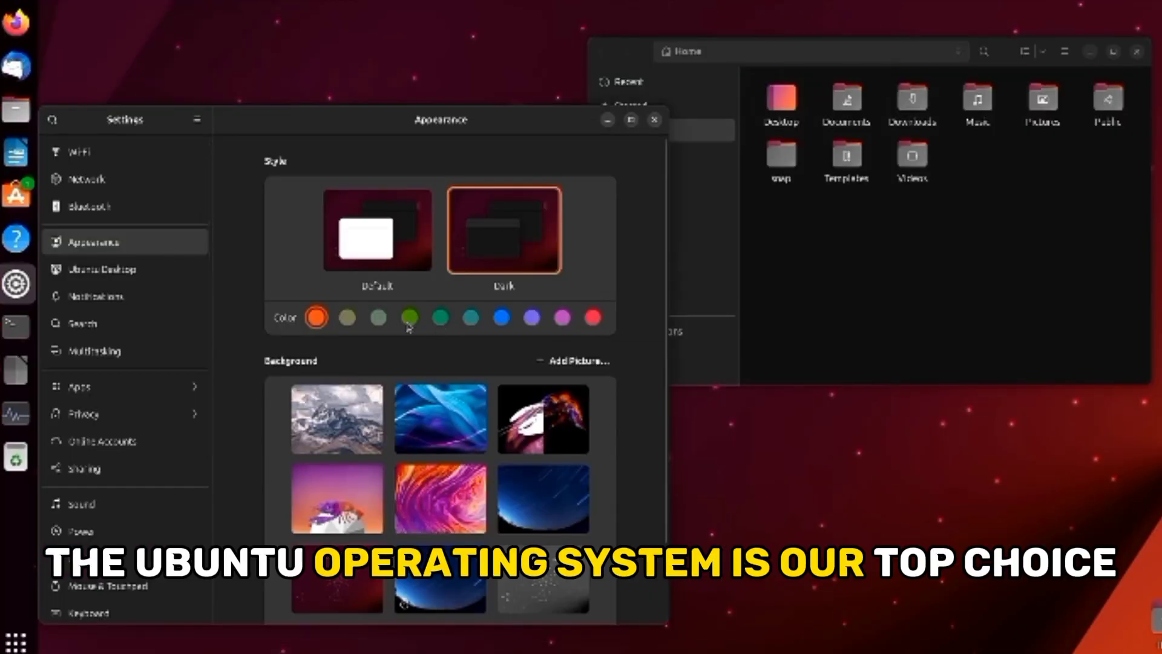
Switch the dark theme's accent colour to green and return to the desktop.
left_click(408, 318)
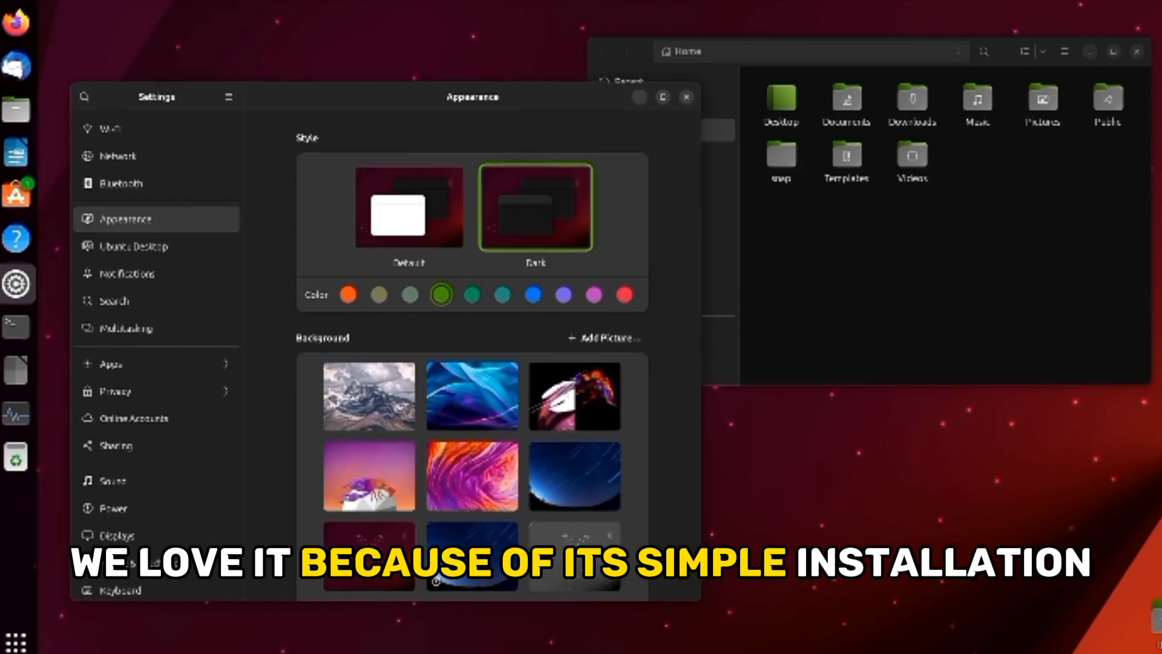
key("Super")
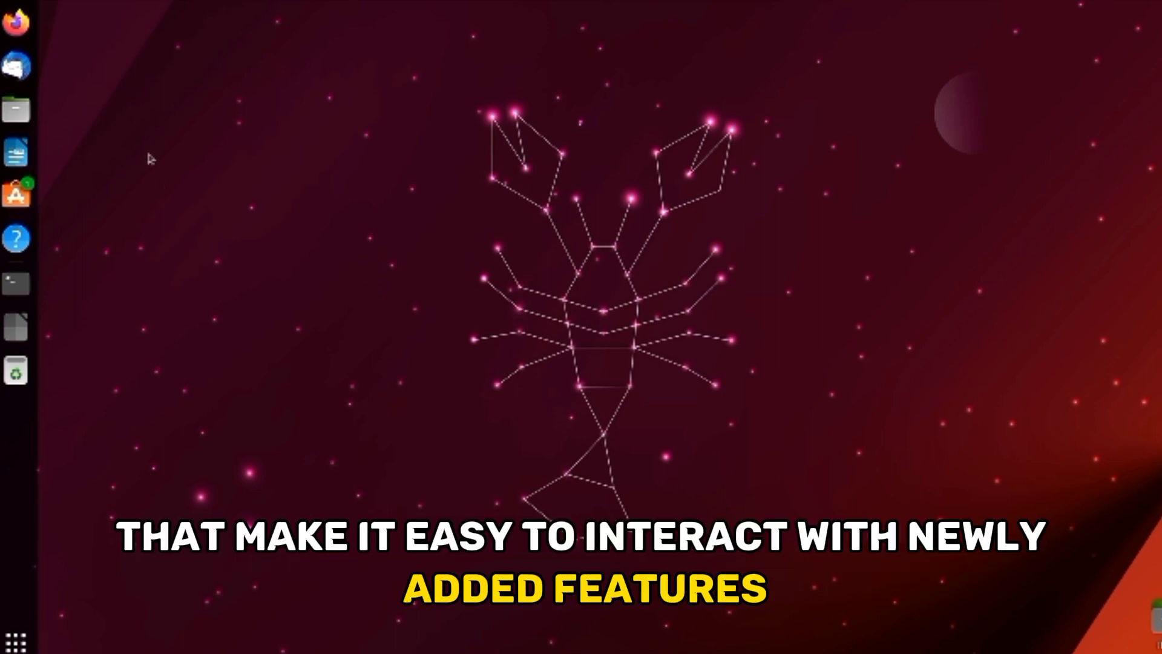
Launch Firefox from the dock onto its new tab start page.
left_click(16, 21)
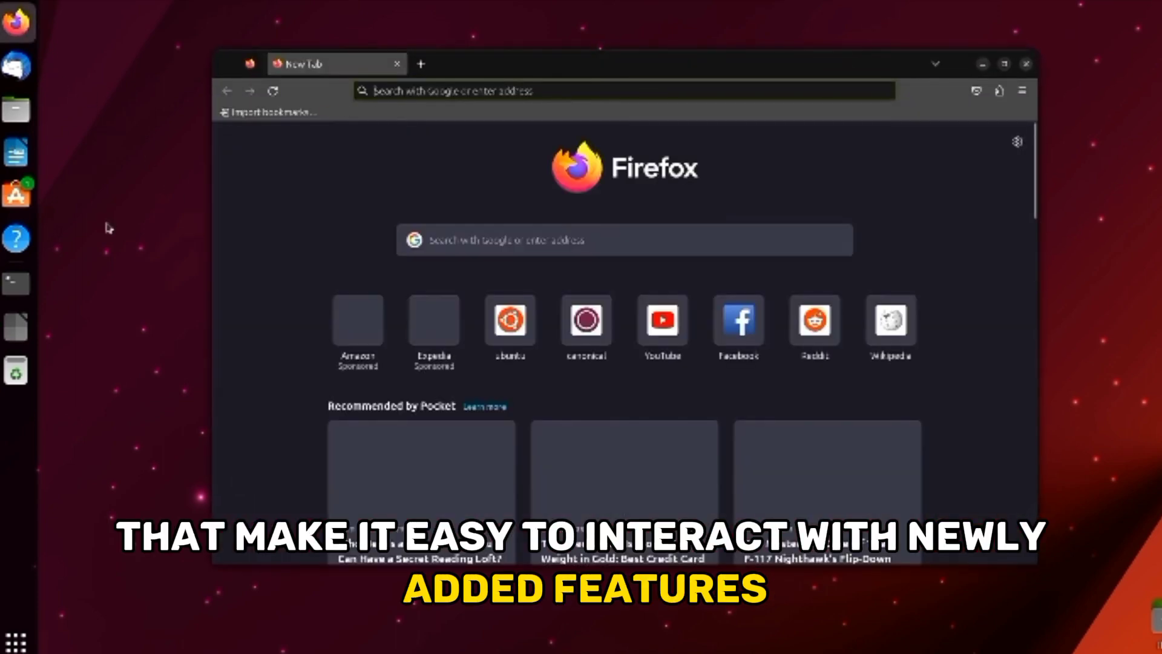